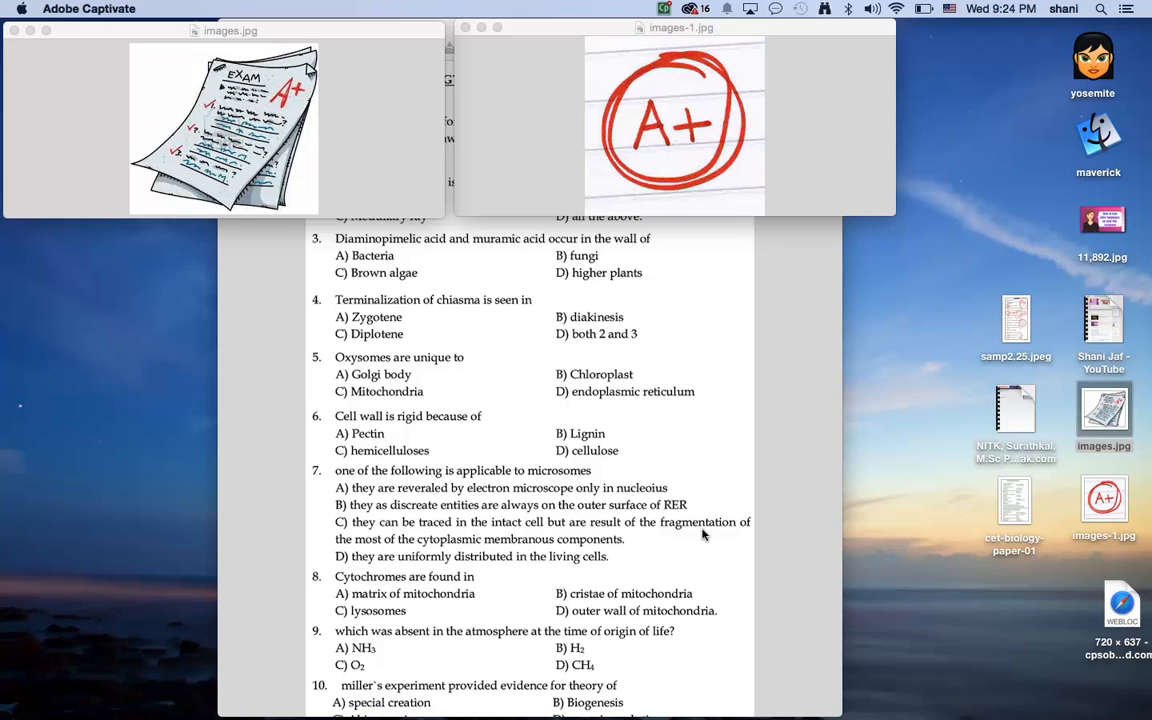
mouse_move(916, 442)
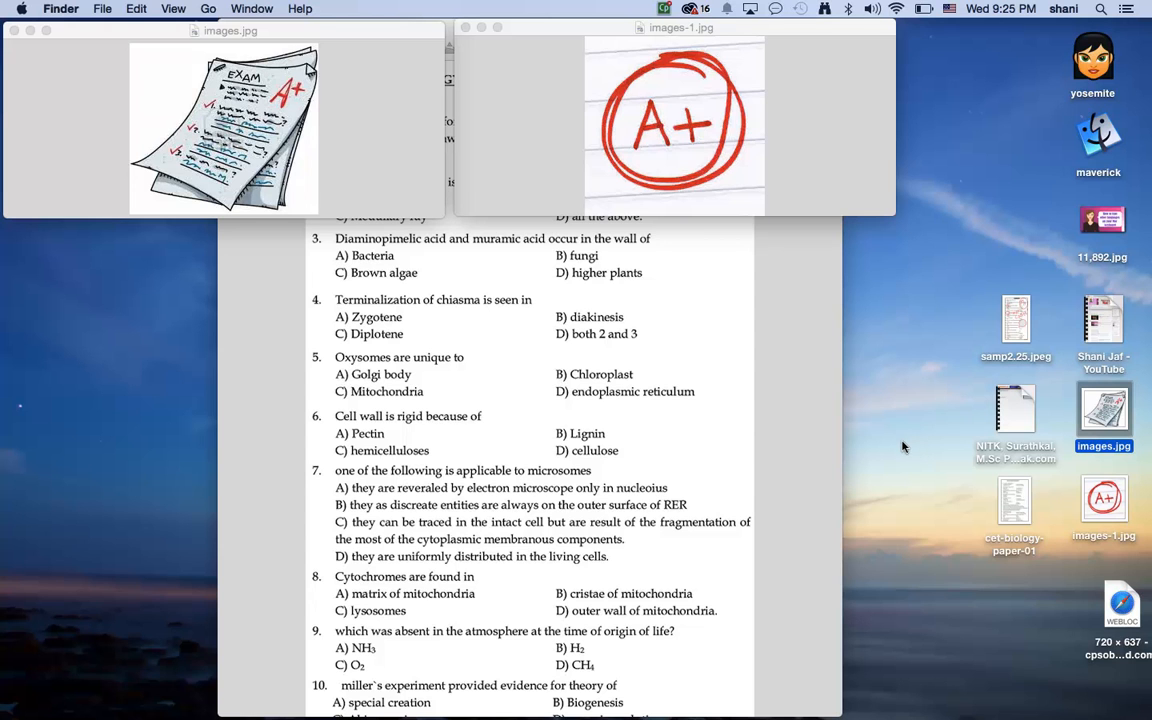
mouse_move(724, 156)
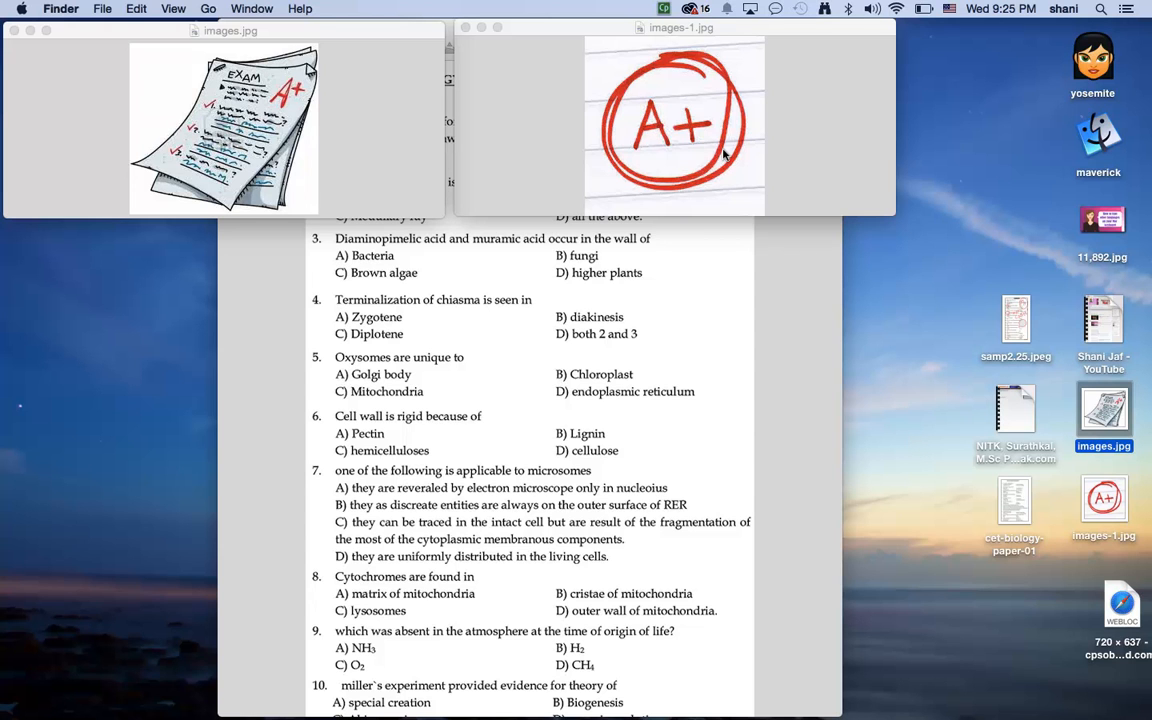
mouse_move(684, 130)
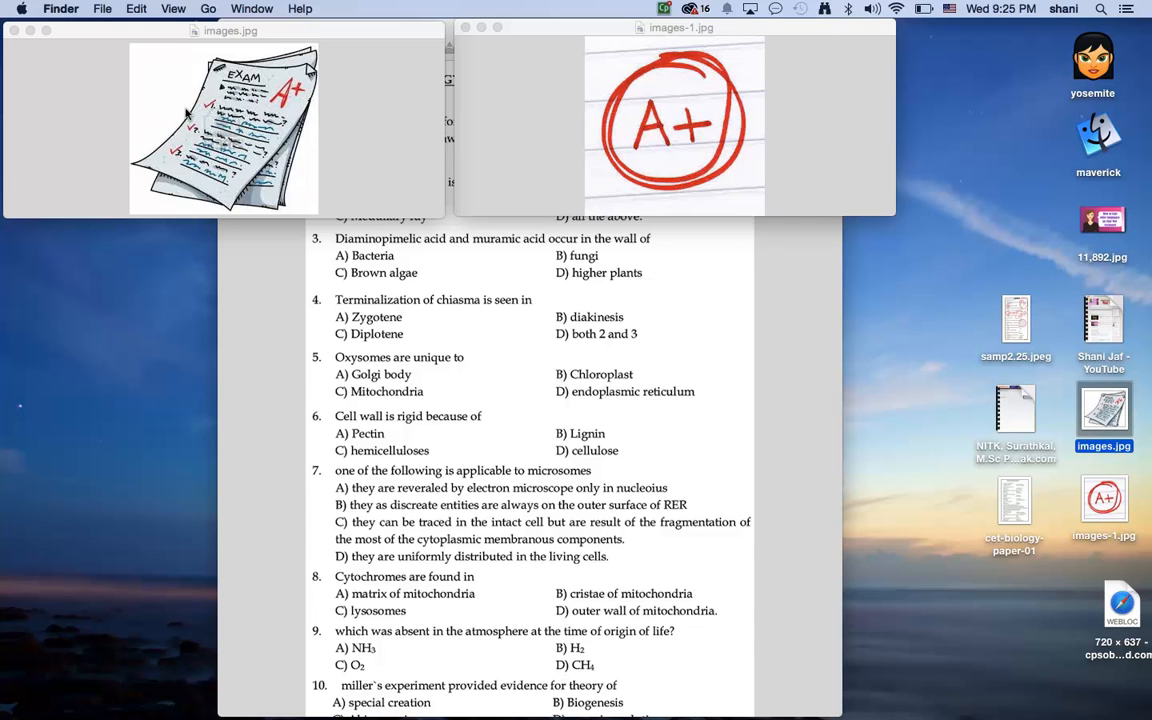
mouse_move(424, 128)
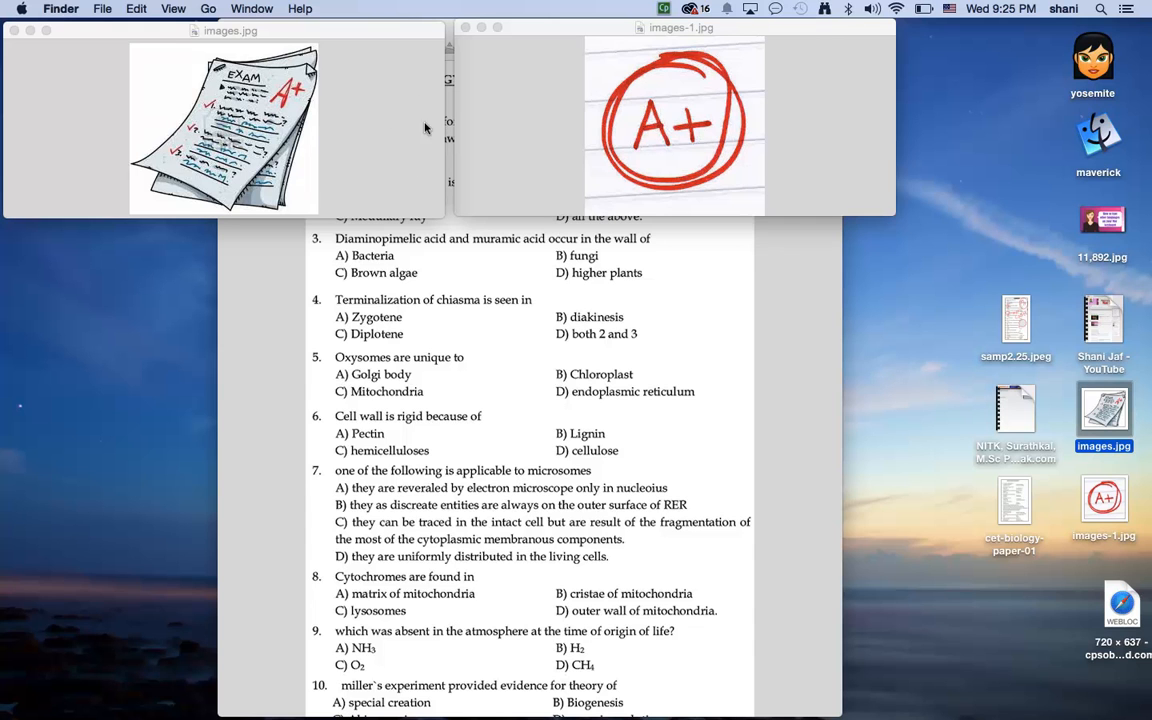
mouse_move(444, 164)
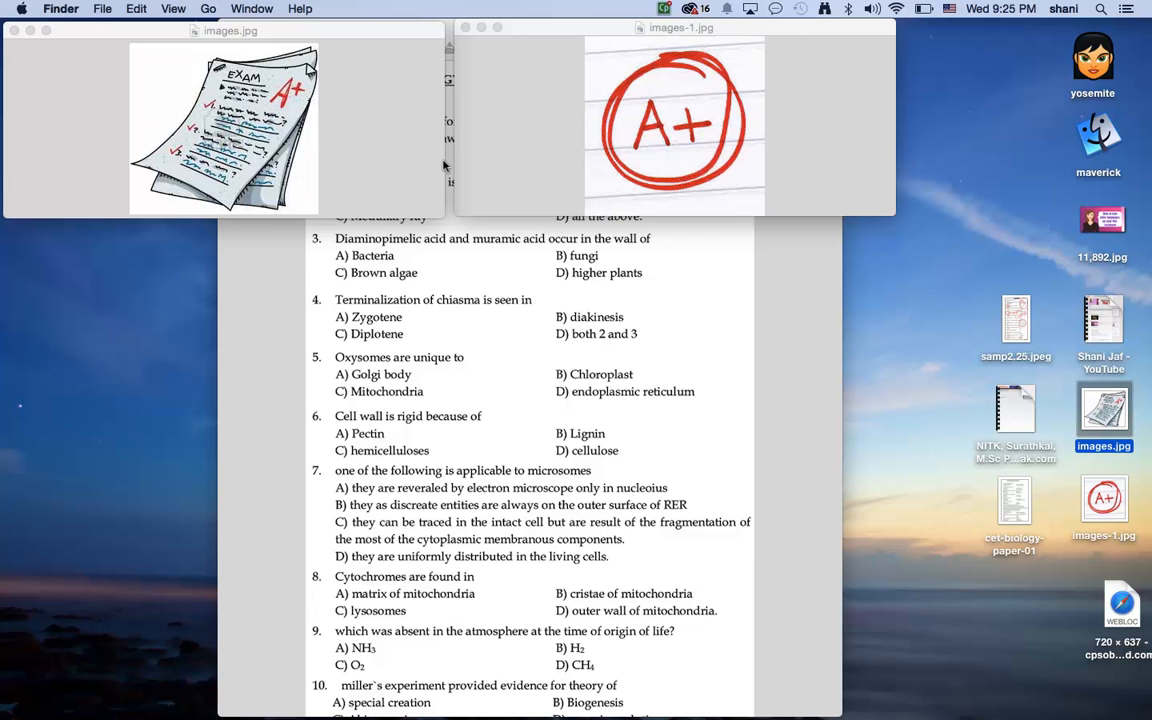
mouse_move(30, 50)
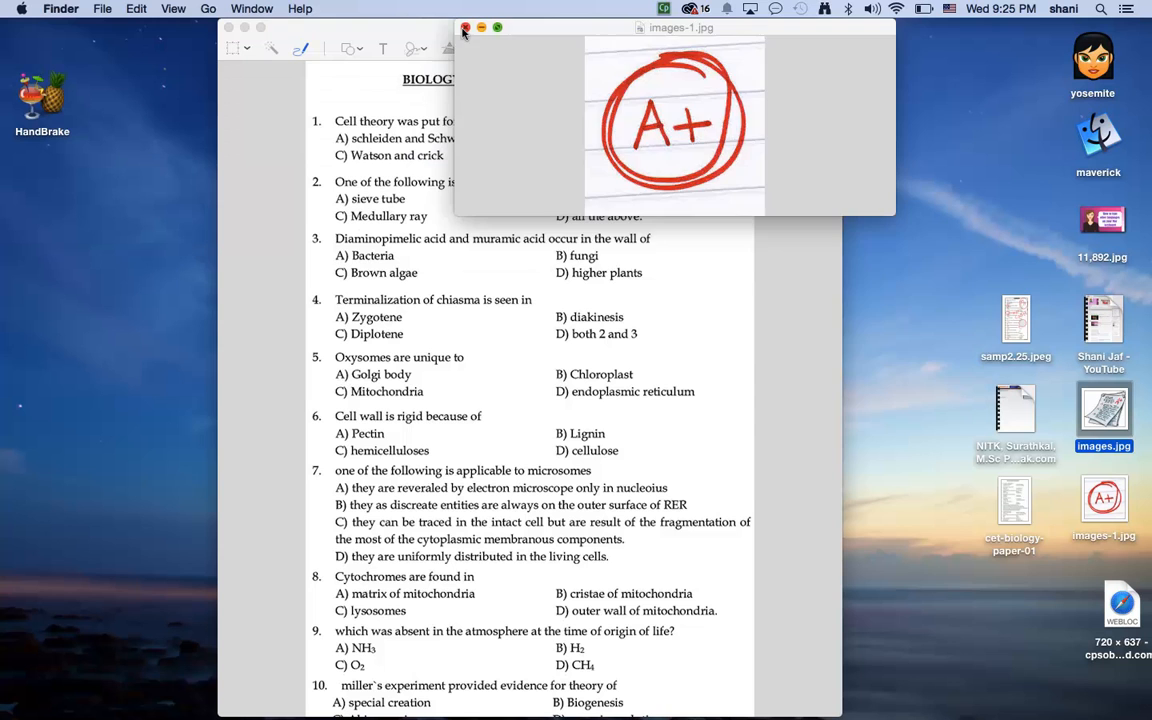
Step: Close the images-1.jpg example window and glance through the Tools menu of the test PDF
click(464, 28)
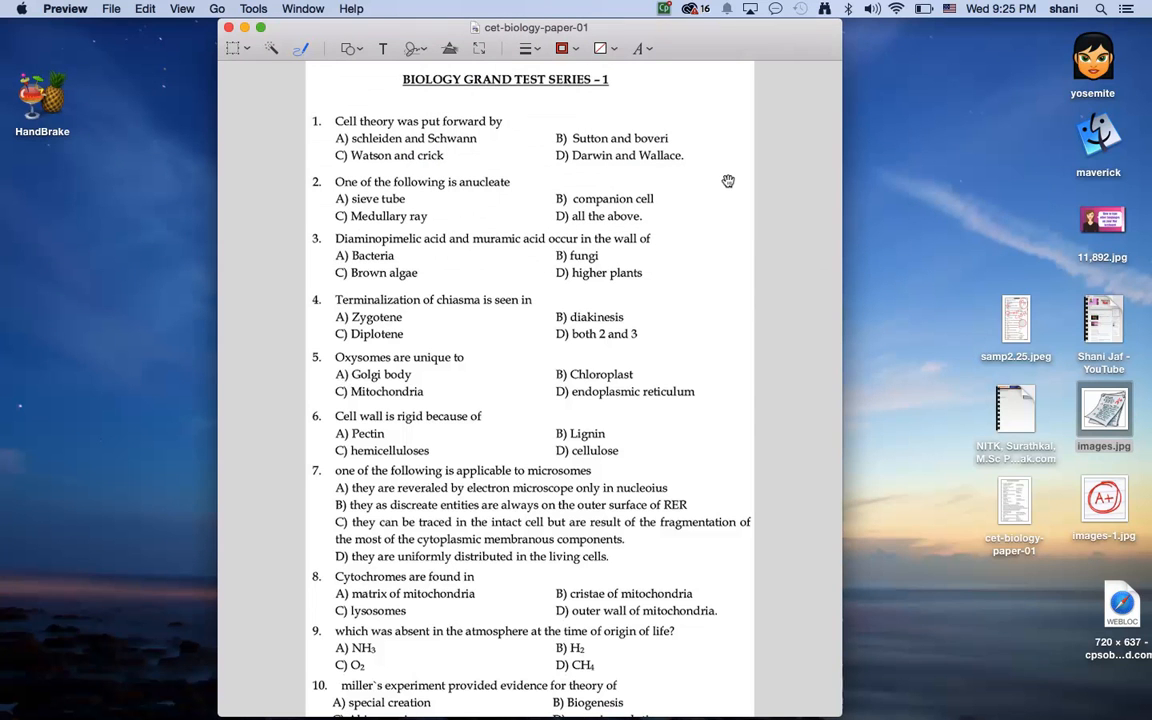
mouse_move(248, 48)
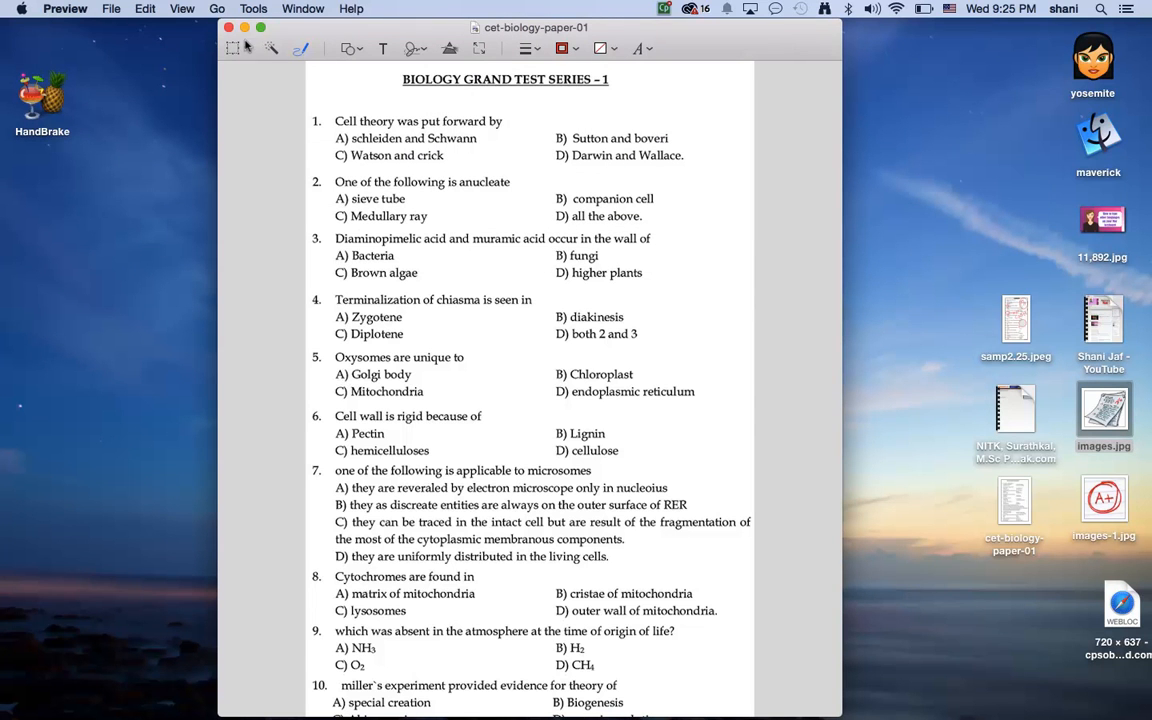
mouse_move(716, 48)
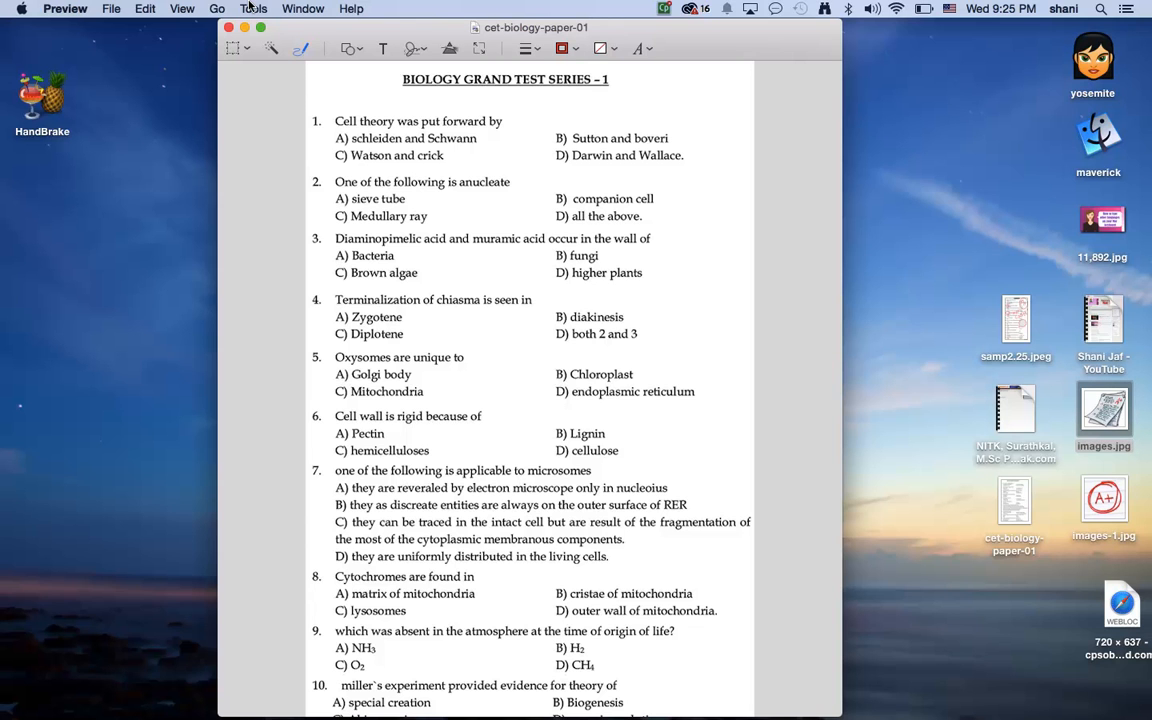
click(252, 8)
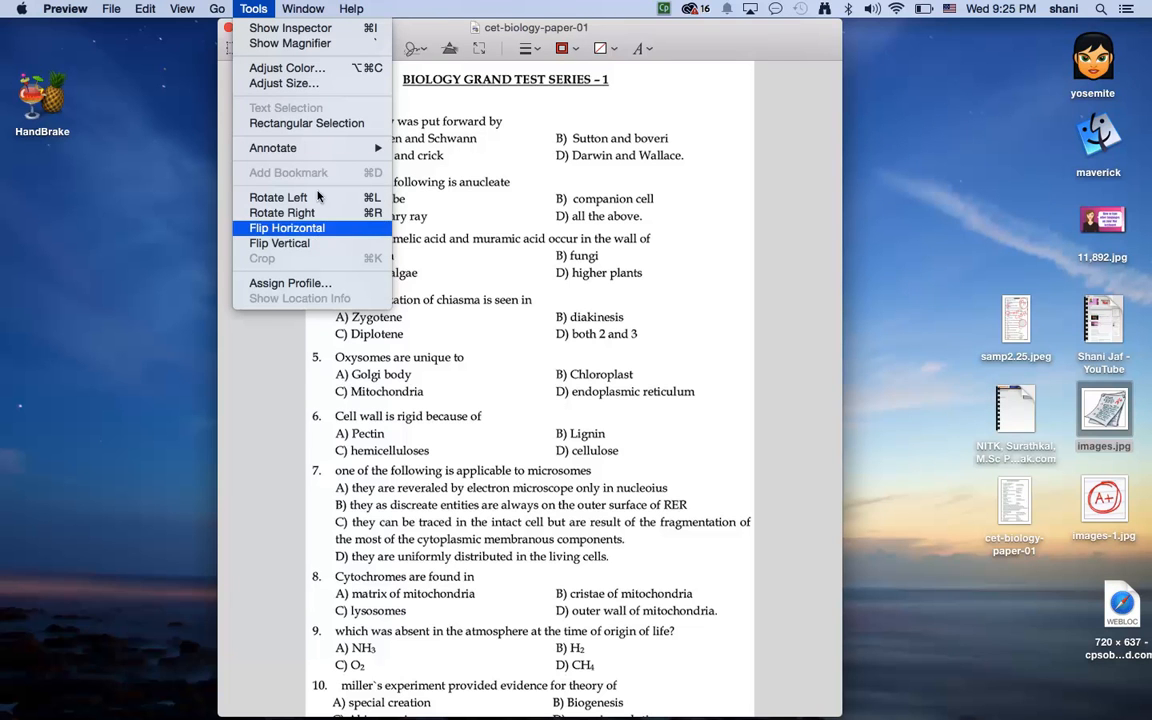
mouse_move(272, 148)
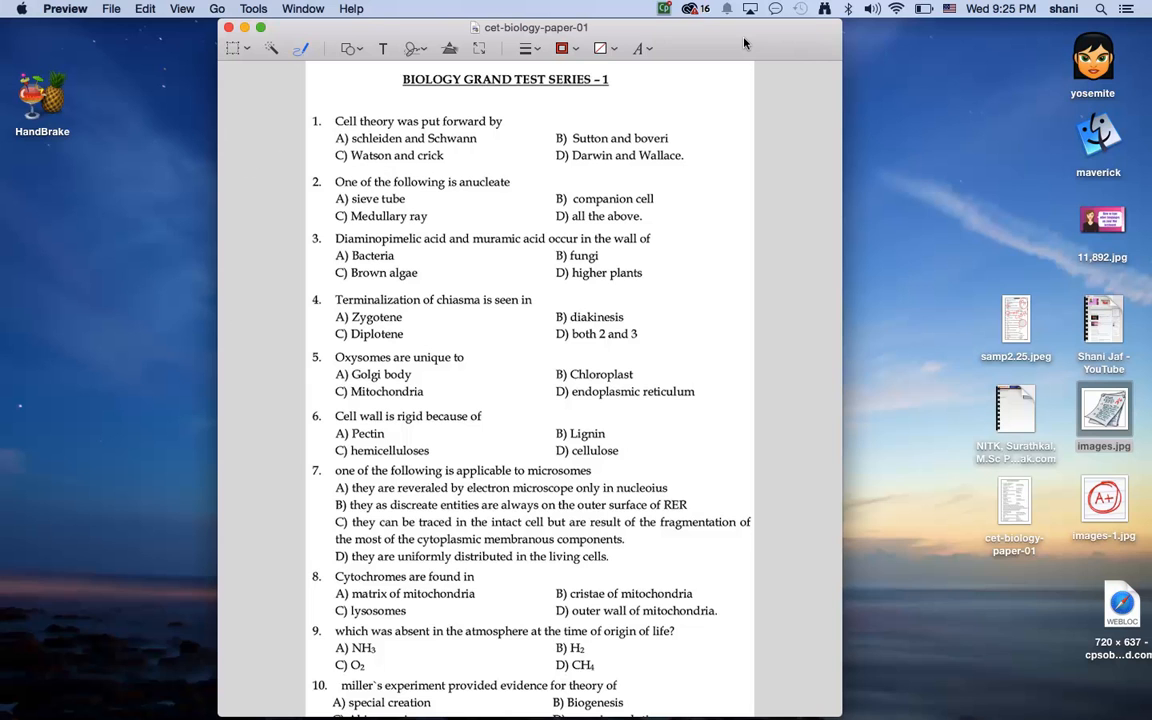
mouse_move(728, 58)
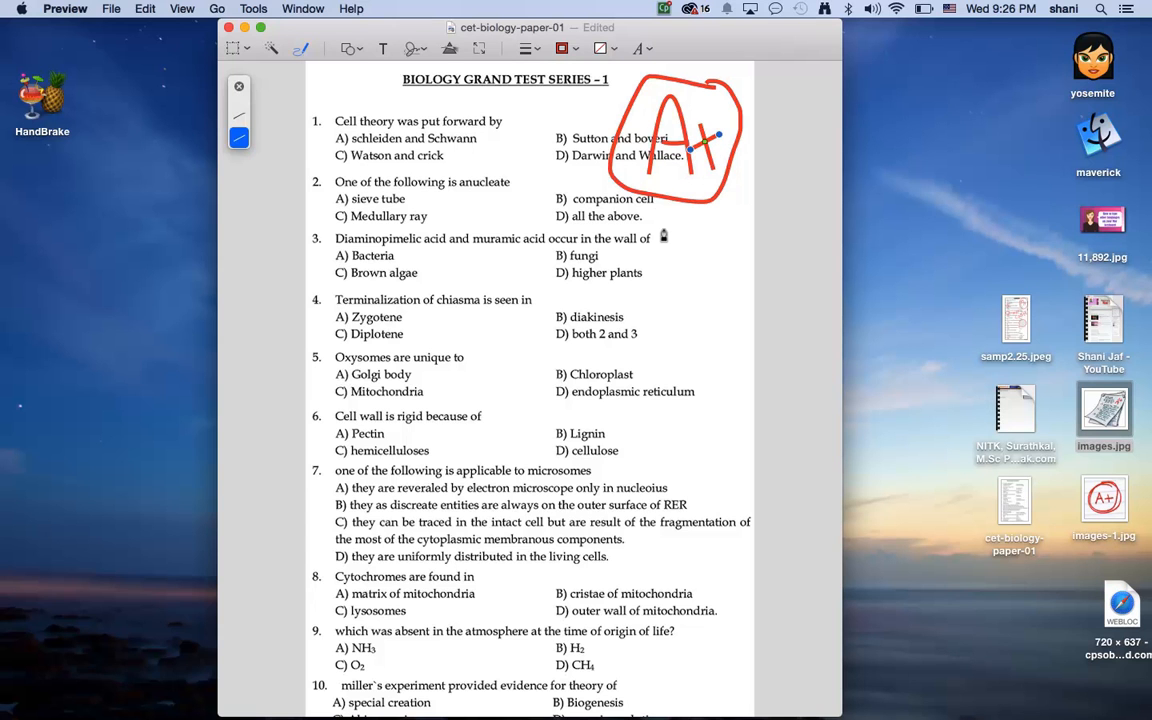
mouse_move(380, 204)
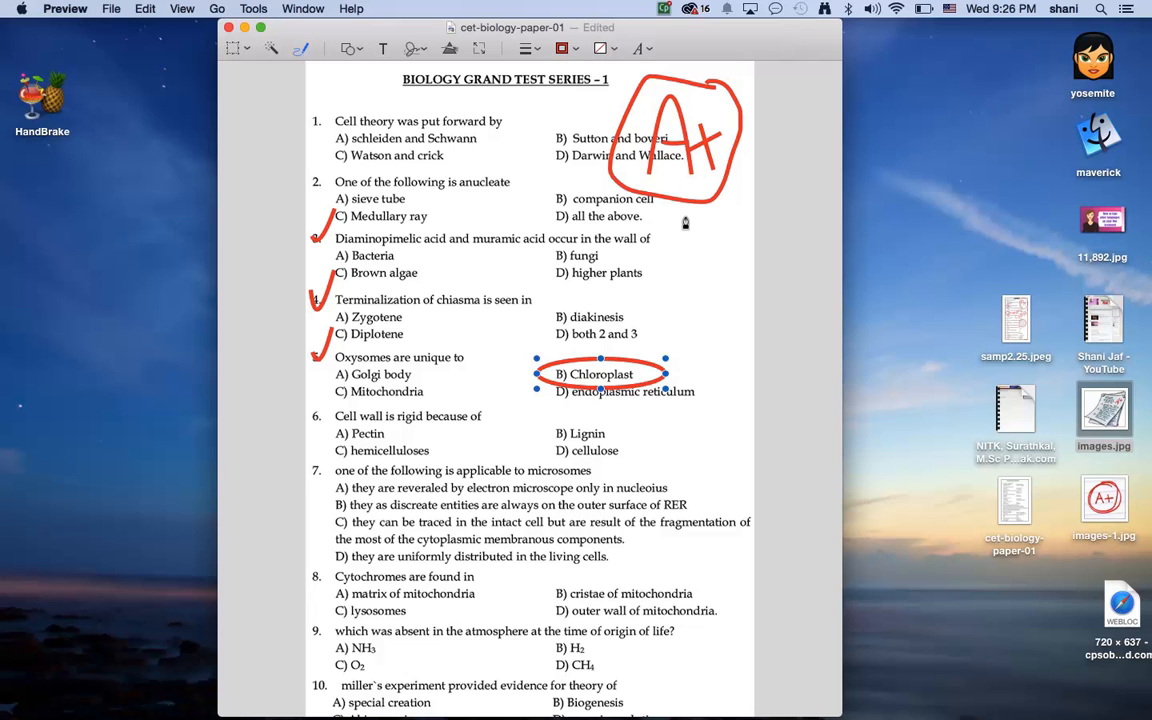
mouse_move(126, 28)
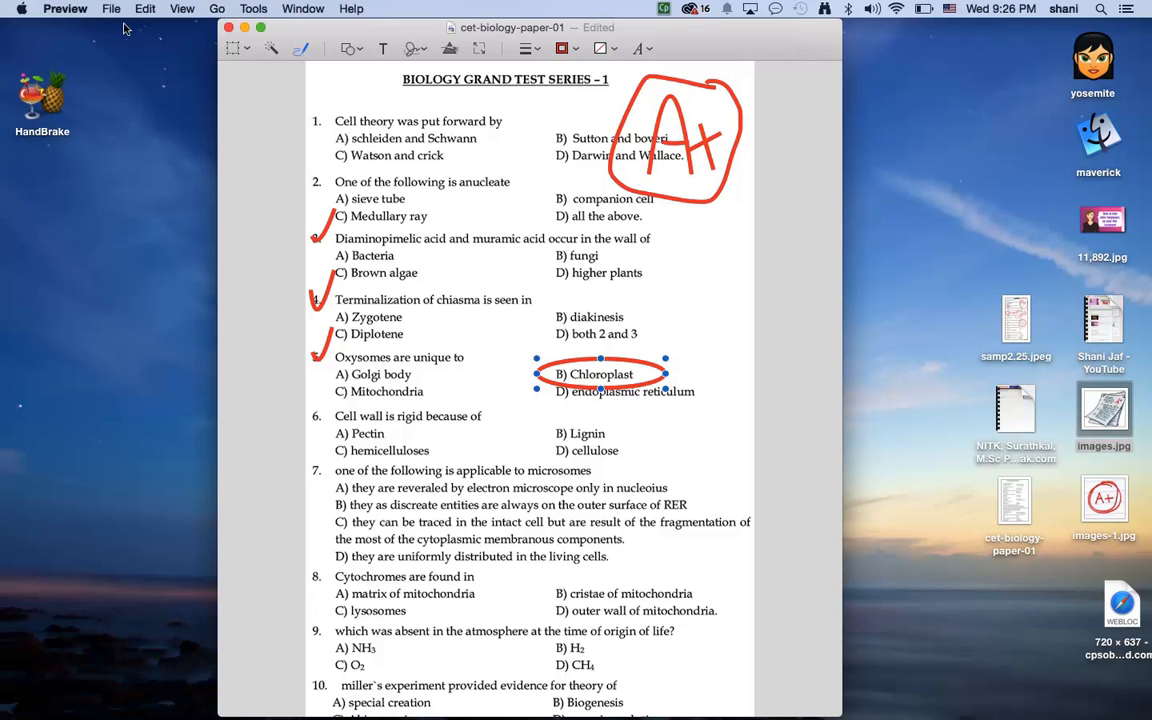
Step: Undo the ticks, the Chloroplast circle and the drawn A+ via Edit > Undo until the page is clean
click(144, 8)
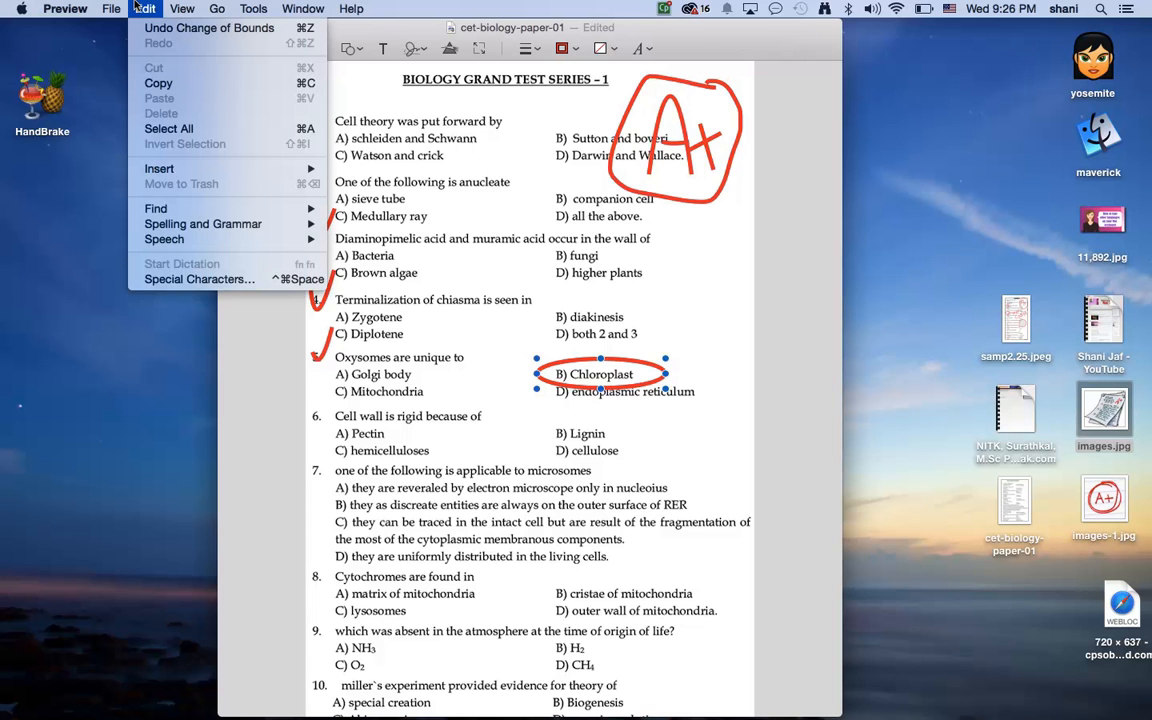
mouse_move(210, 28)
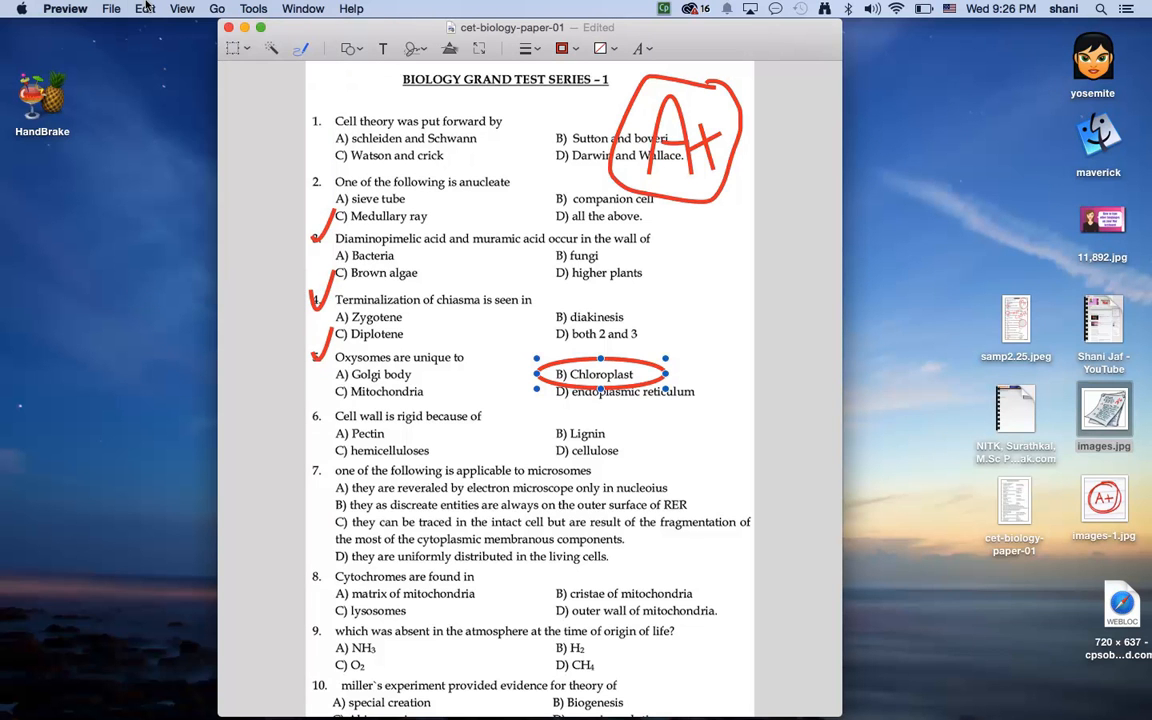
click(600, 374)
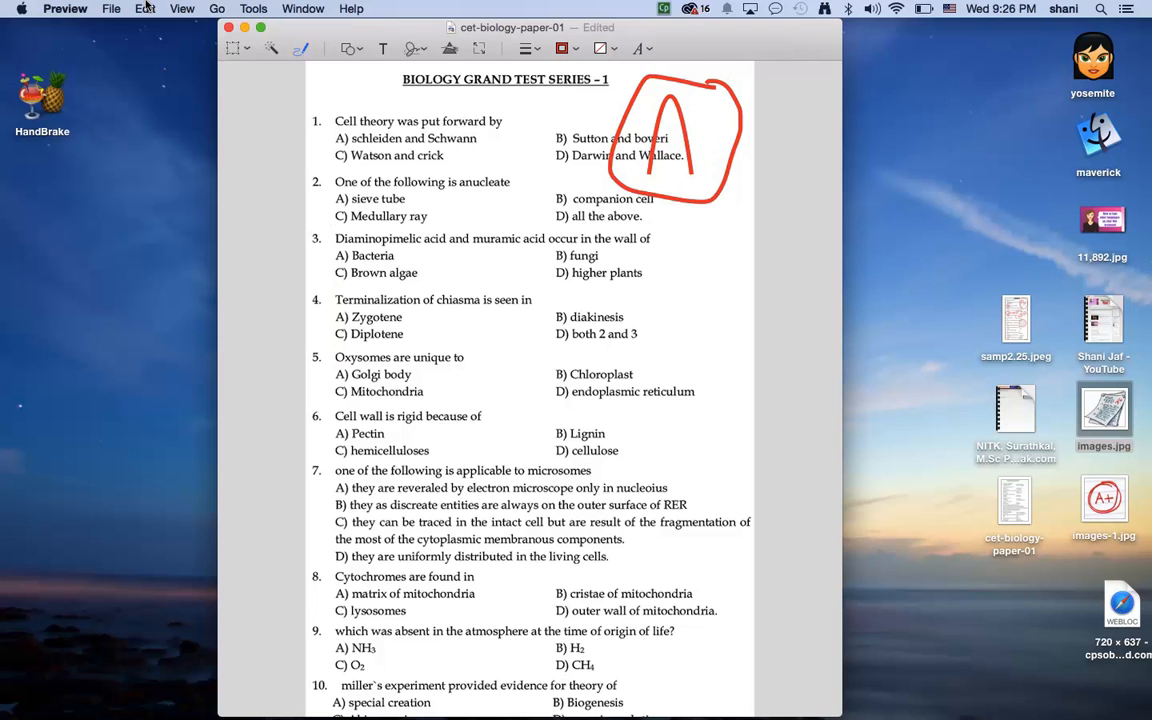
click(670, 140)
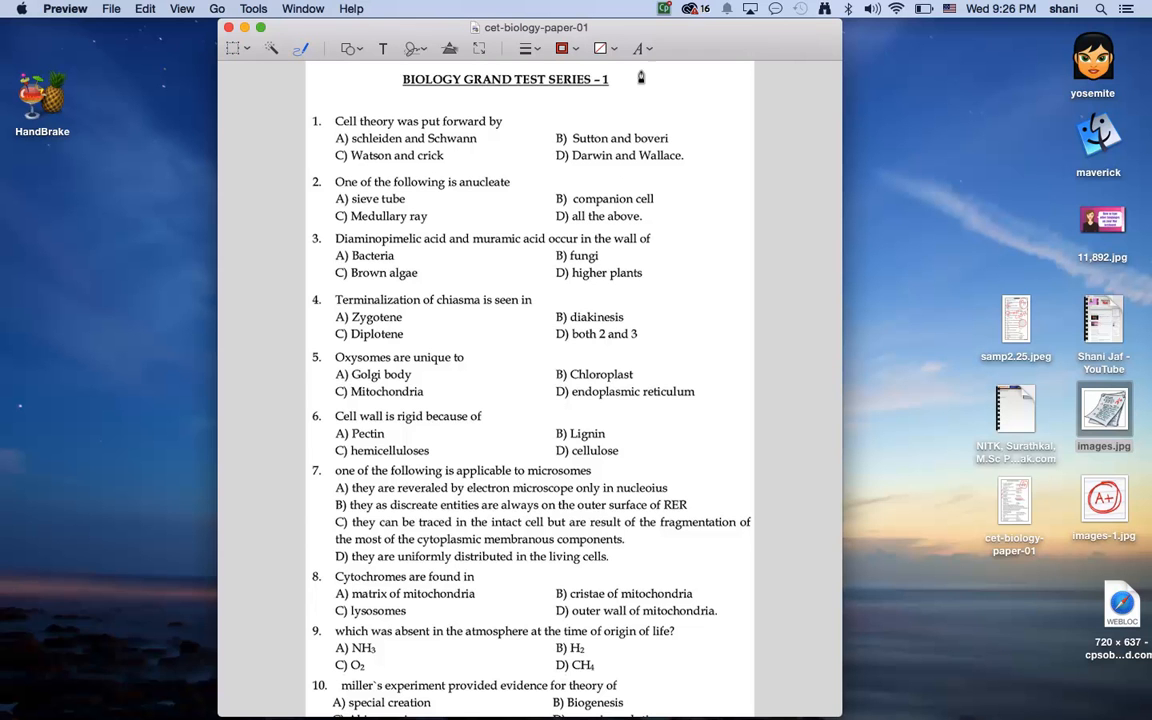
Step: Sketch a freehand red circle top right, keep it hand-drawn, and write A+ inside it
click(560, 48)
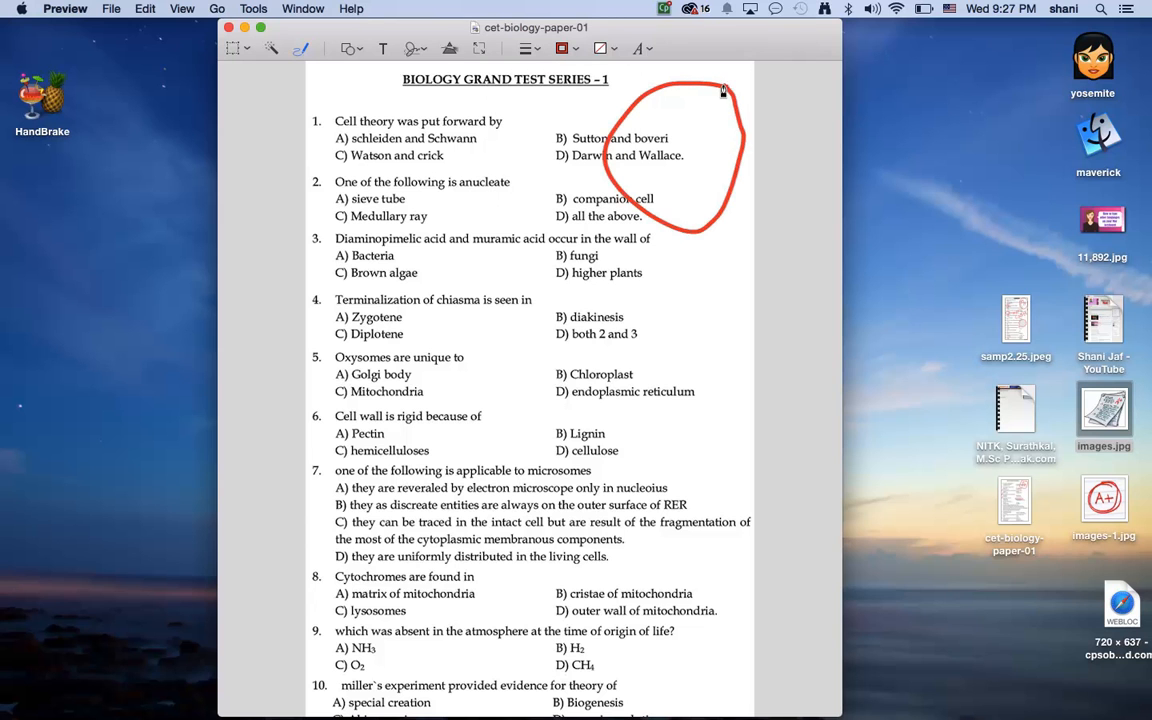
click(238, 138)
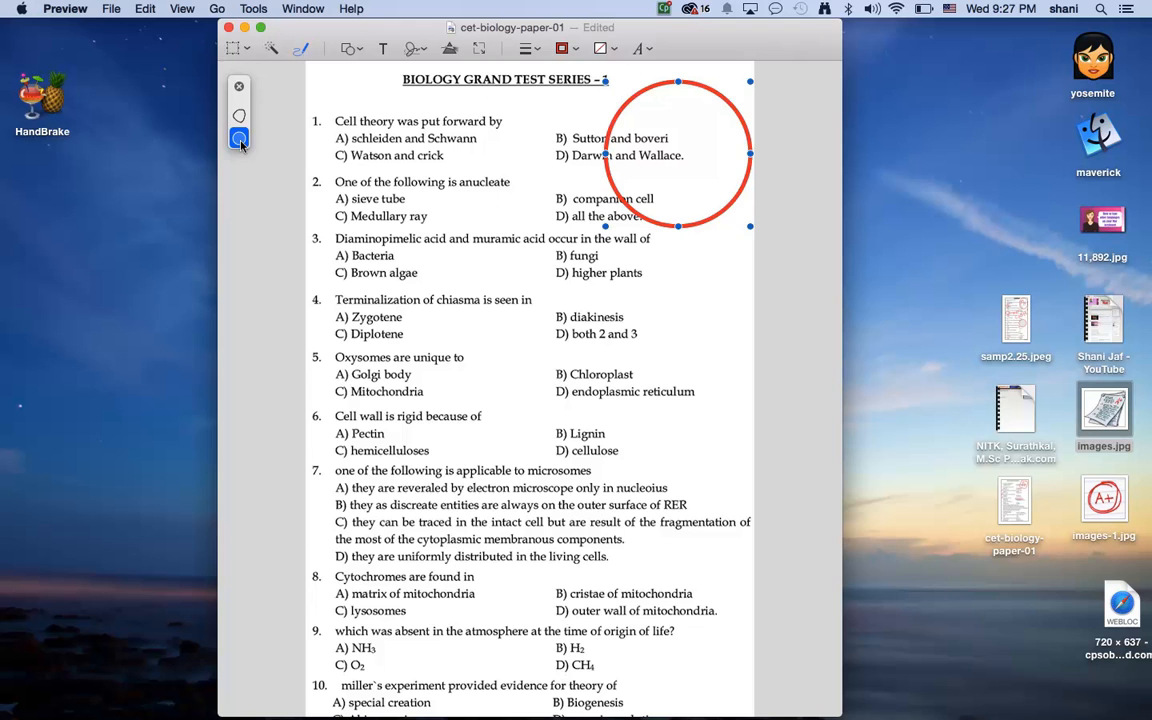
click(238, 140)
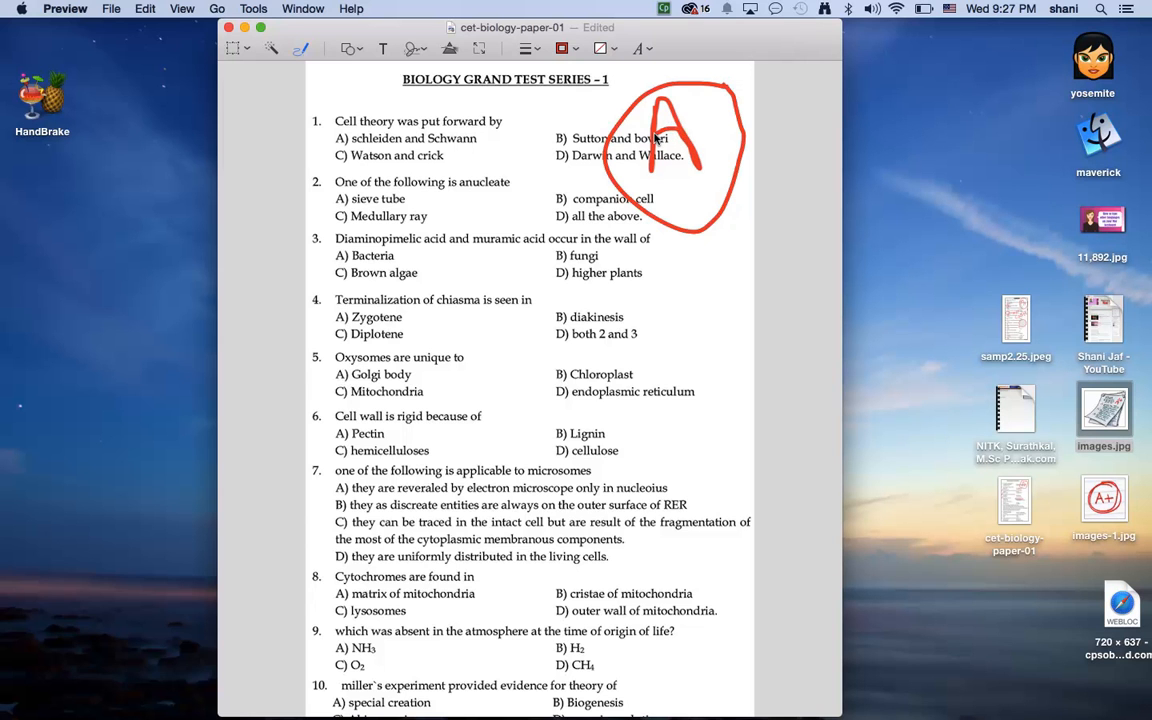
drag(710, 120, 718, 164)
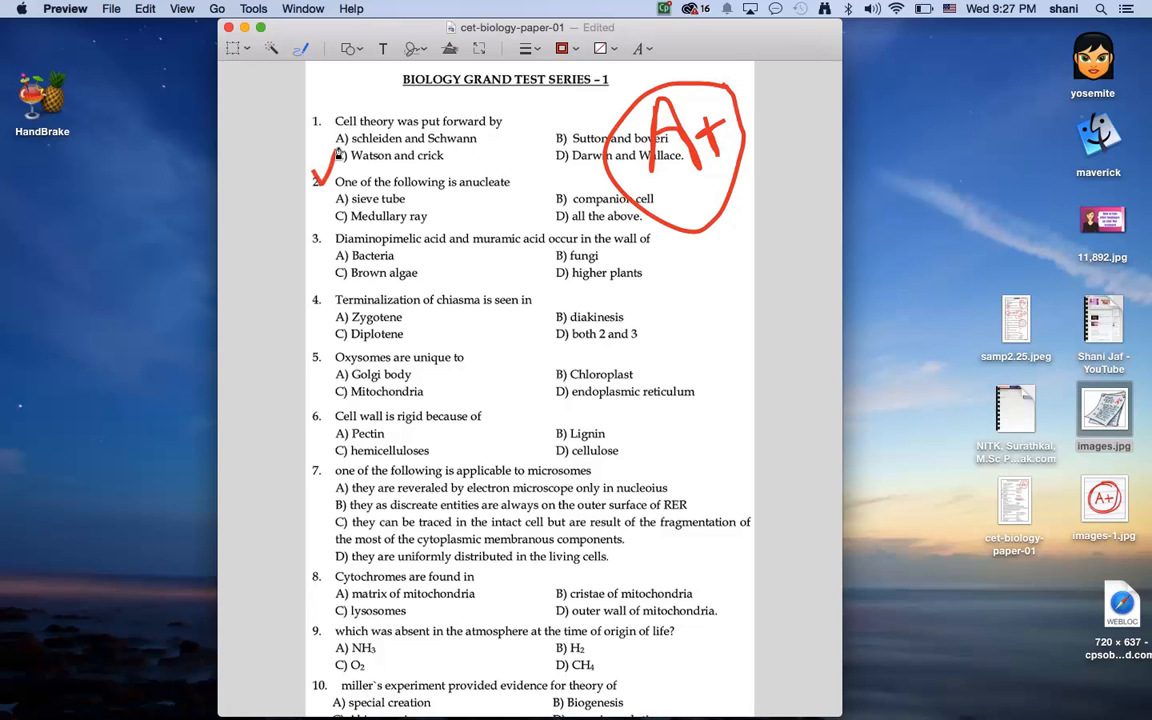
Step: Draw red ticks beside questions 1–6 and an oval around B) Lignin for question 6
drag(320, 230, 324, 262)
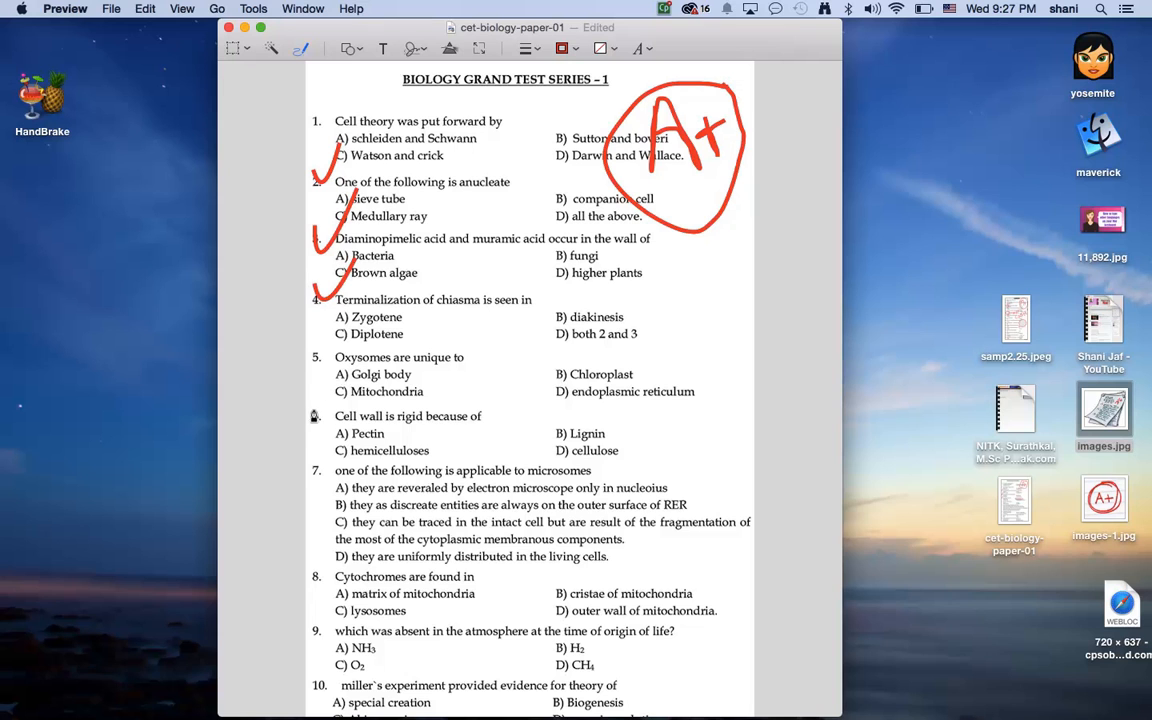
drag(320, 356, 320, 414)
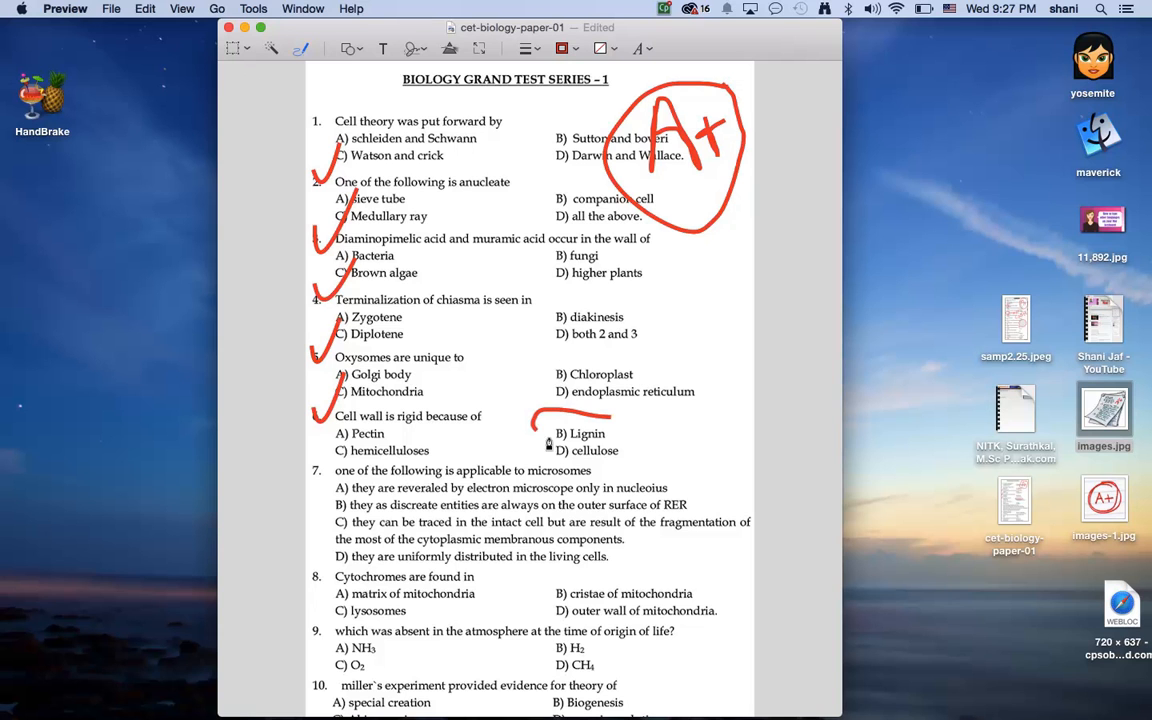
drag(530, 414, 616, 440)
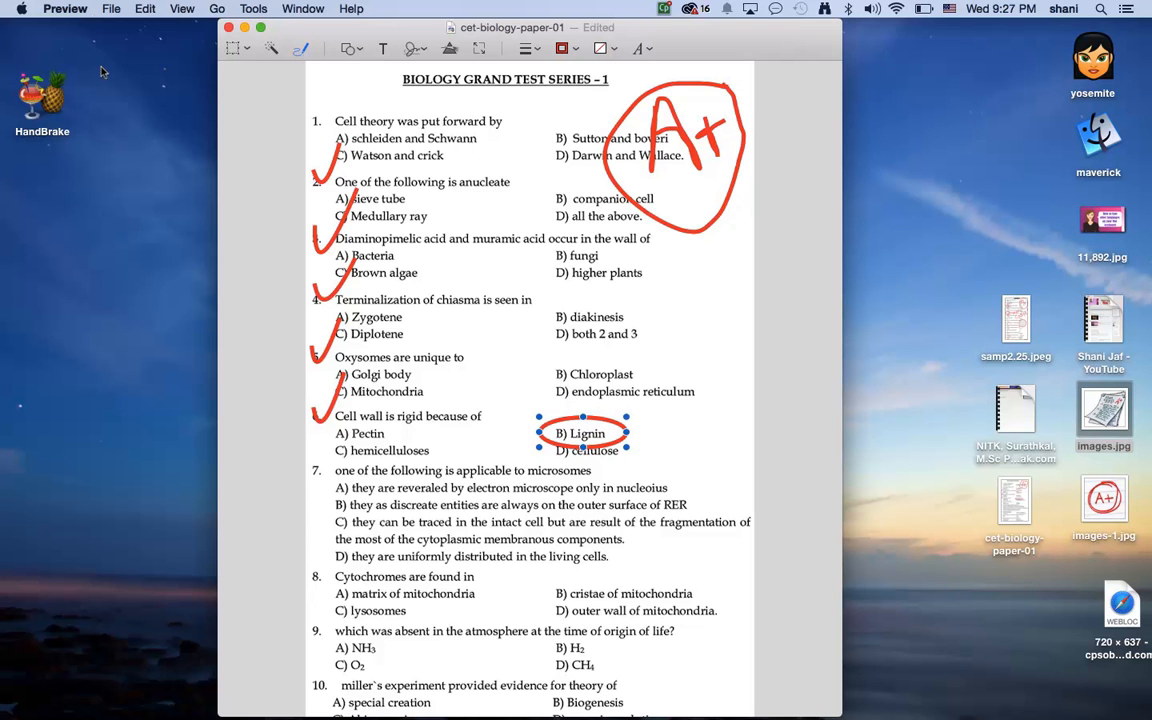
click(112, 8)
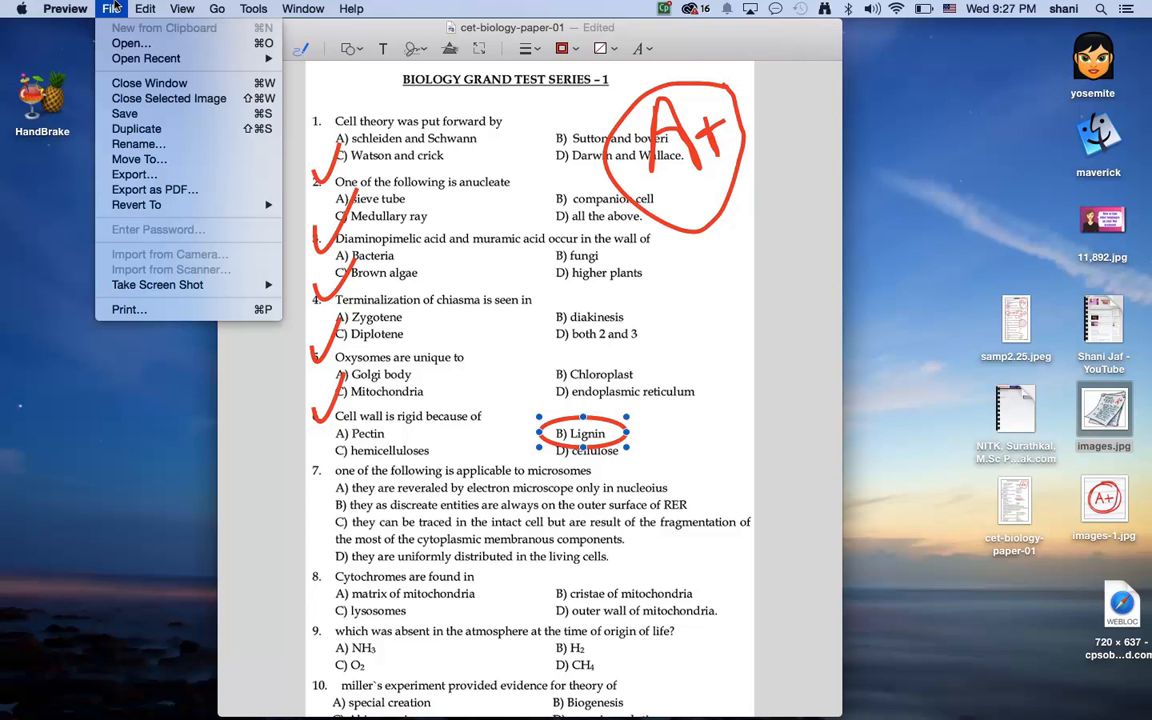
mouse_move(616, 294)
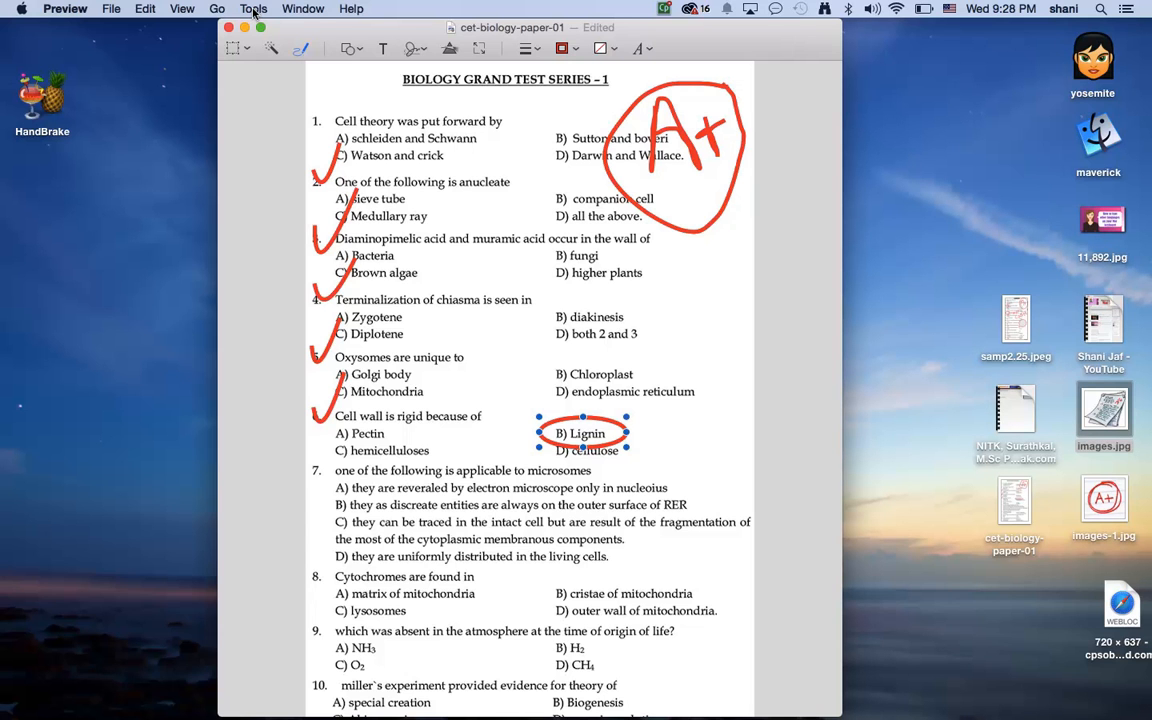
Step: Show the Tools > Annotate > Signature submenu with its saved signature options
click(252, 8)
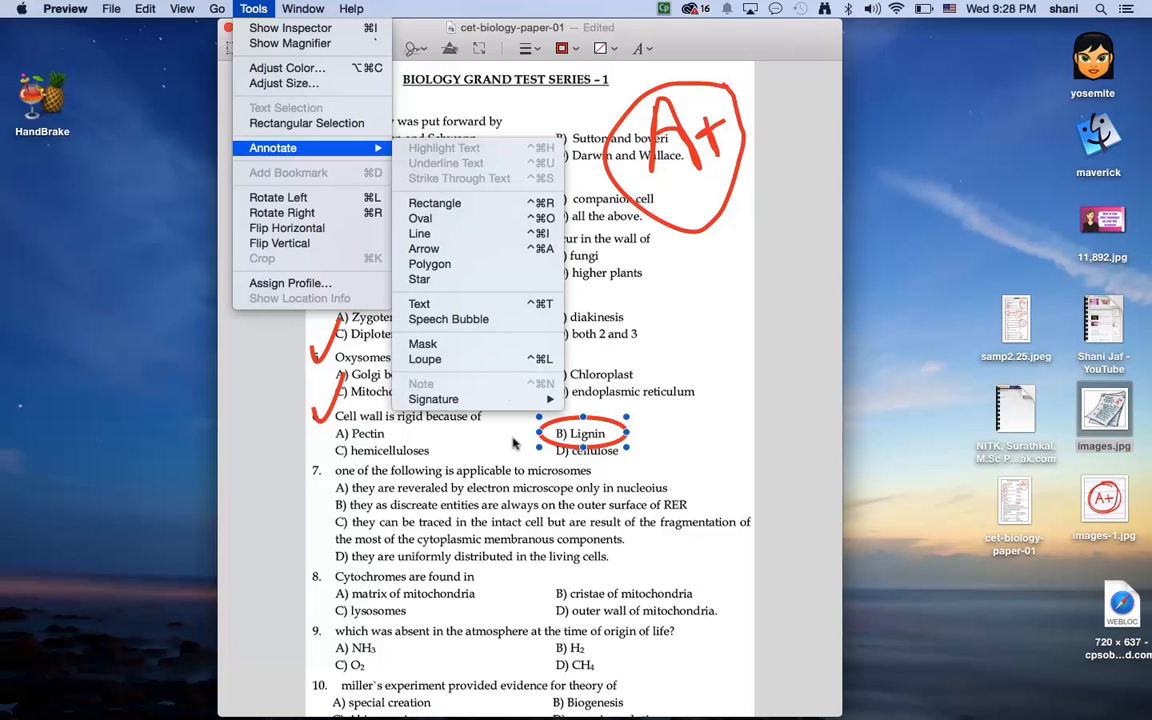
mouse_move(432, 400)
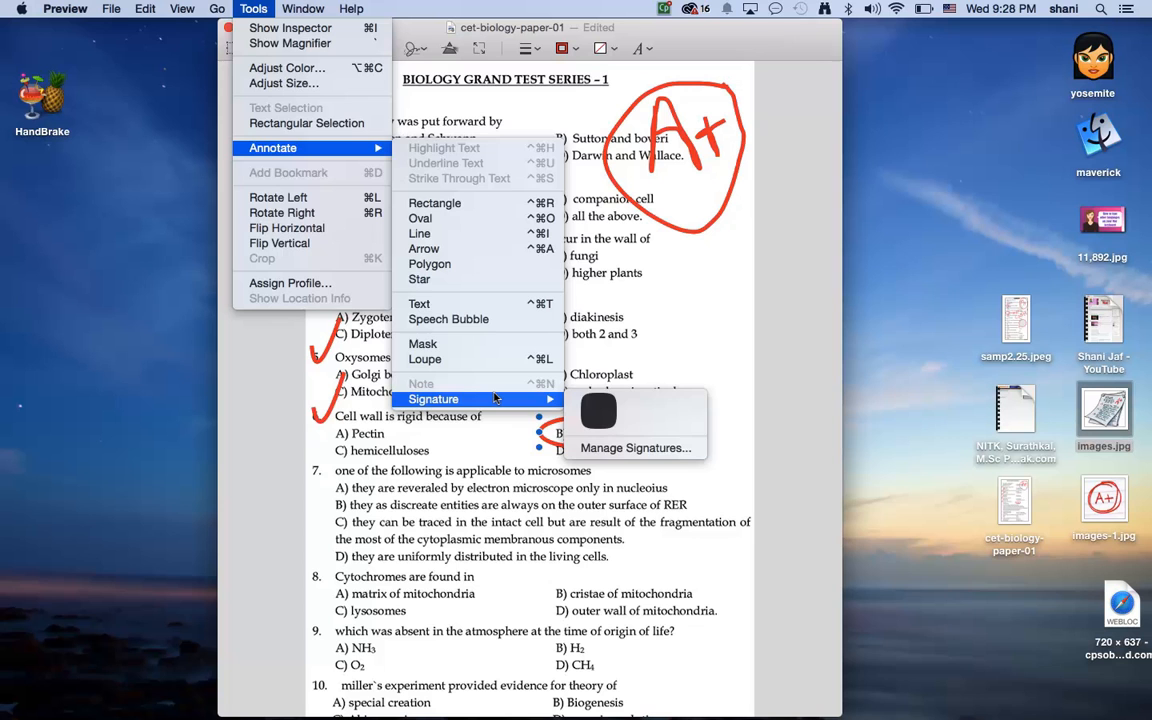